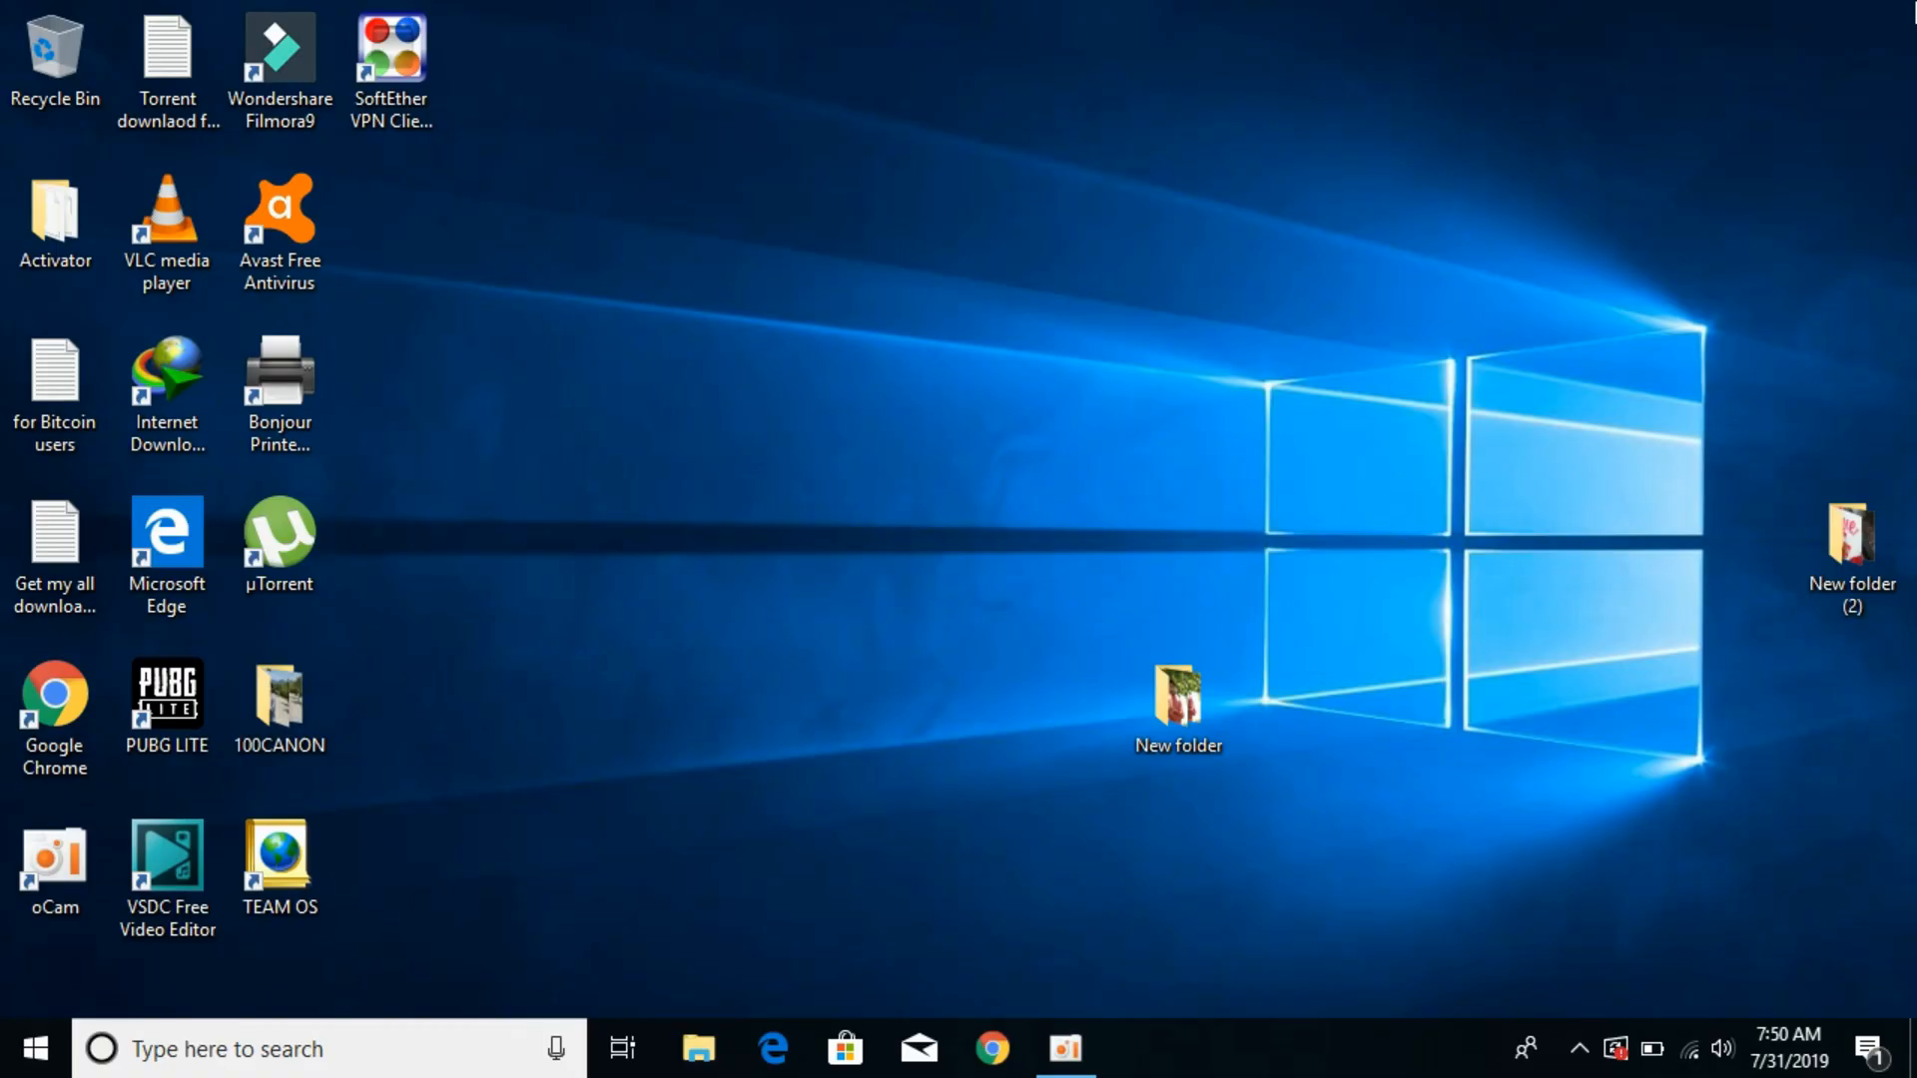
pyautogui.moveTo(502, 693)
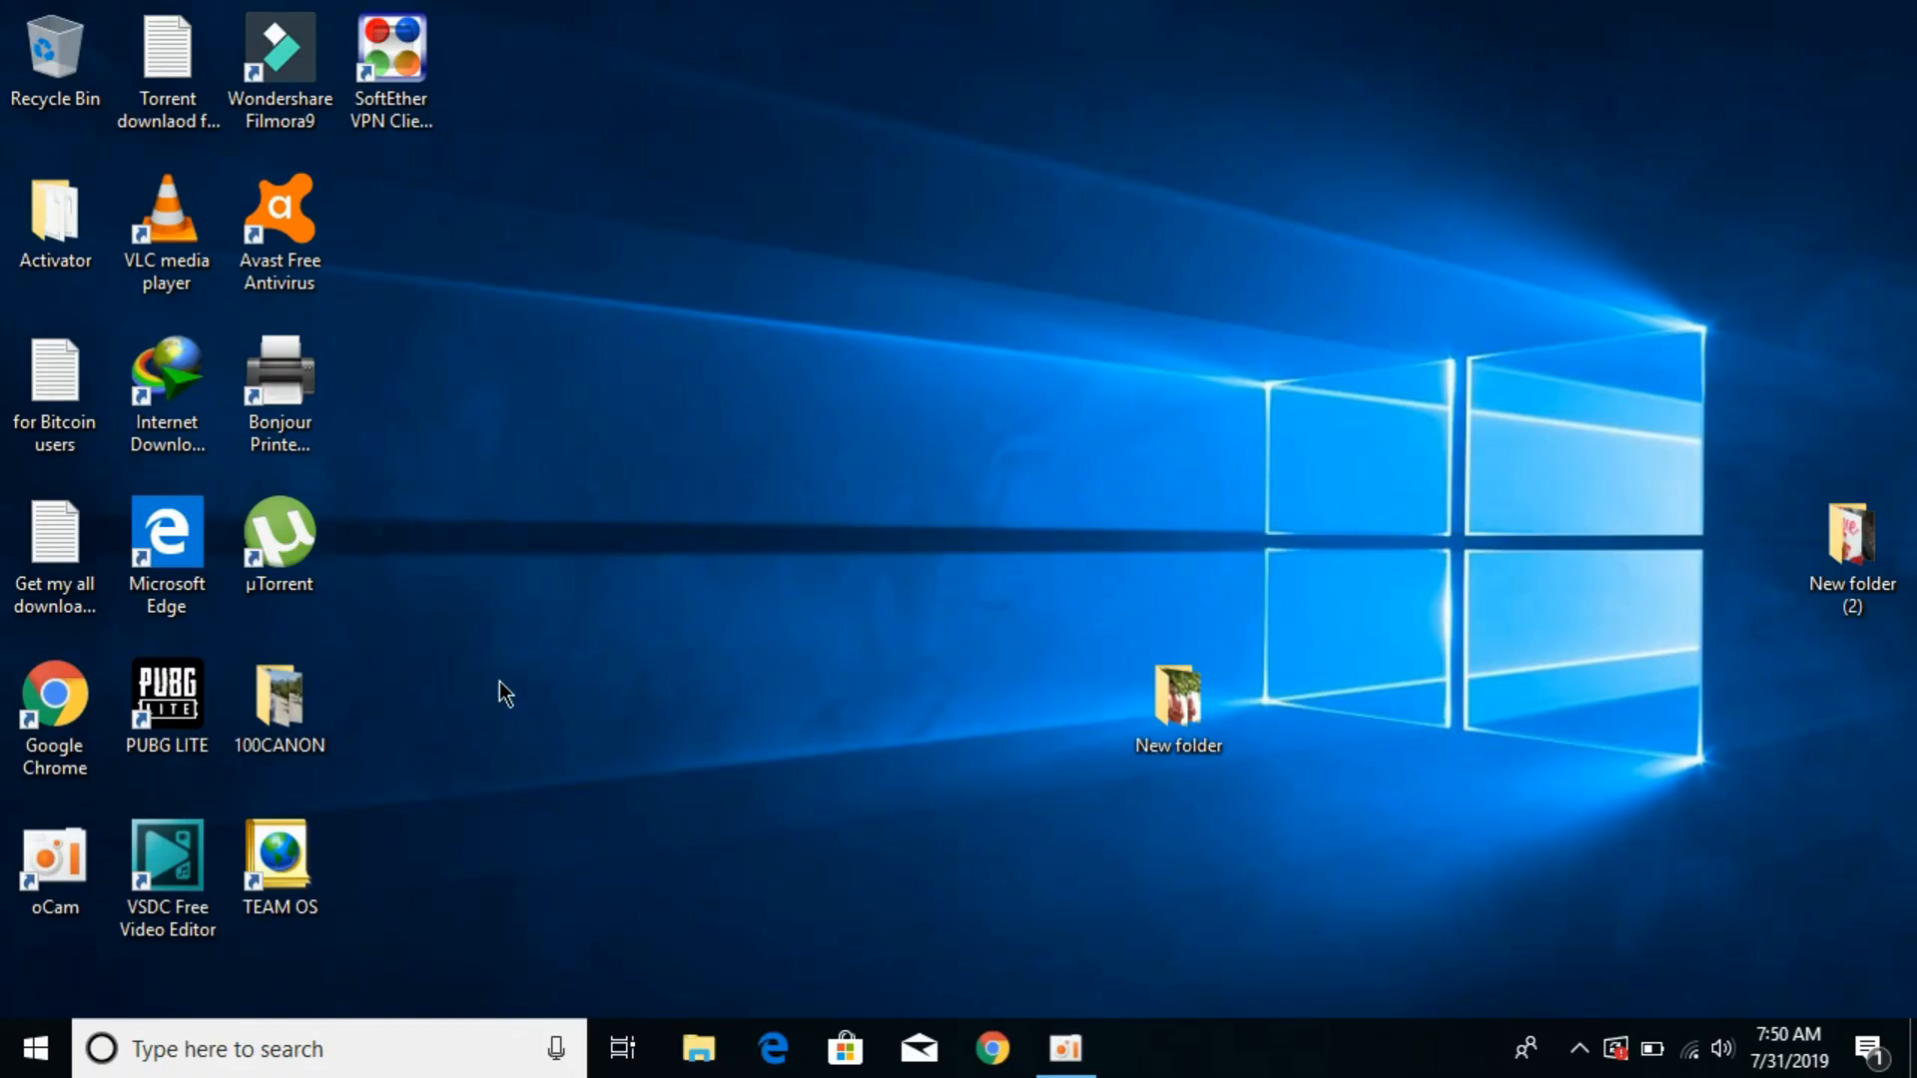
# Start a taskbar search for the date & time settings
pyautogui.click(30, 1044)
pyautogui.write('date')
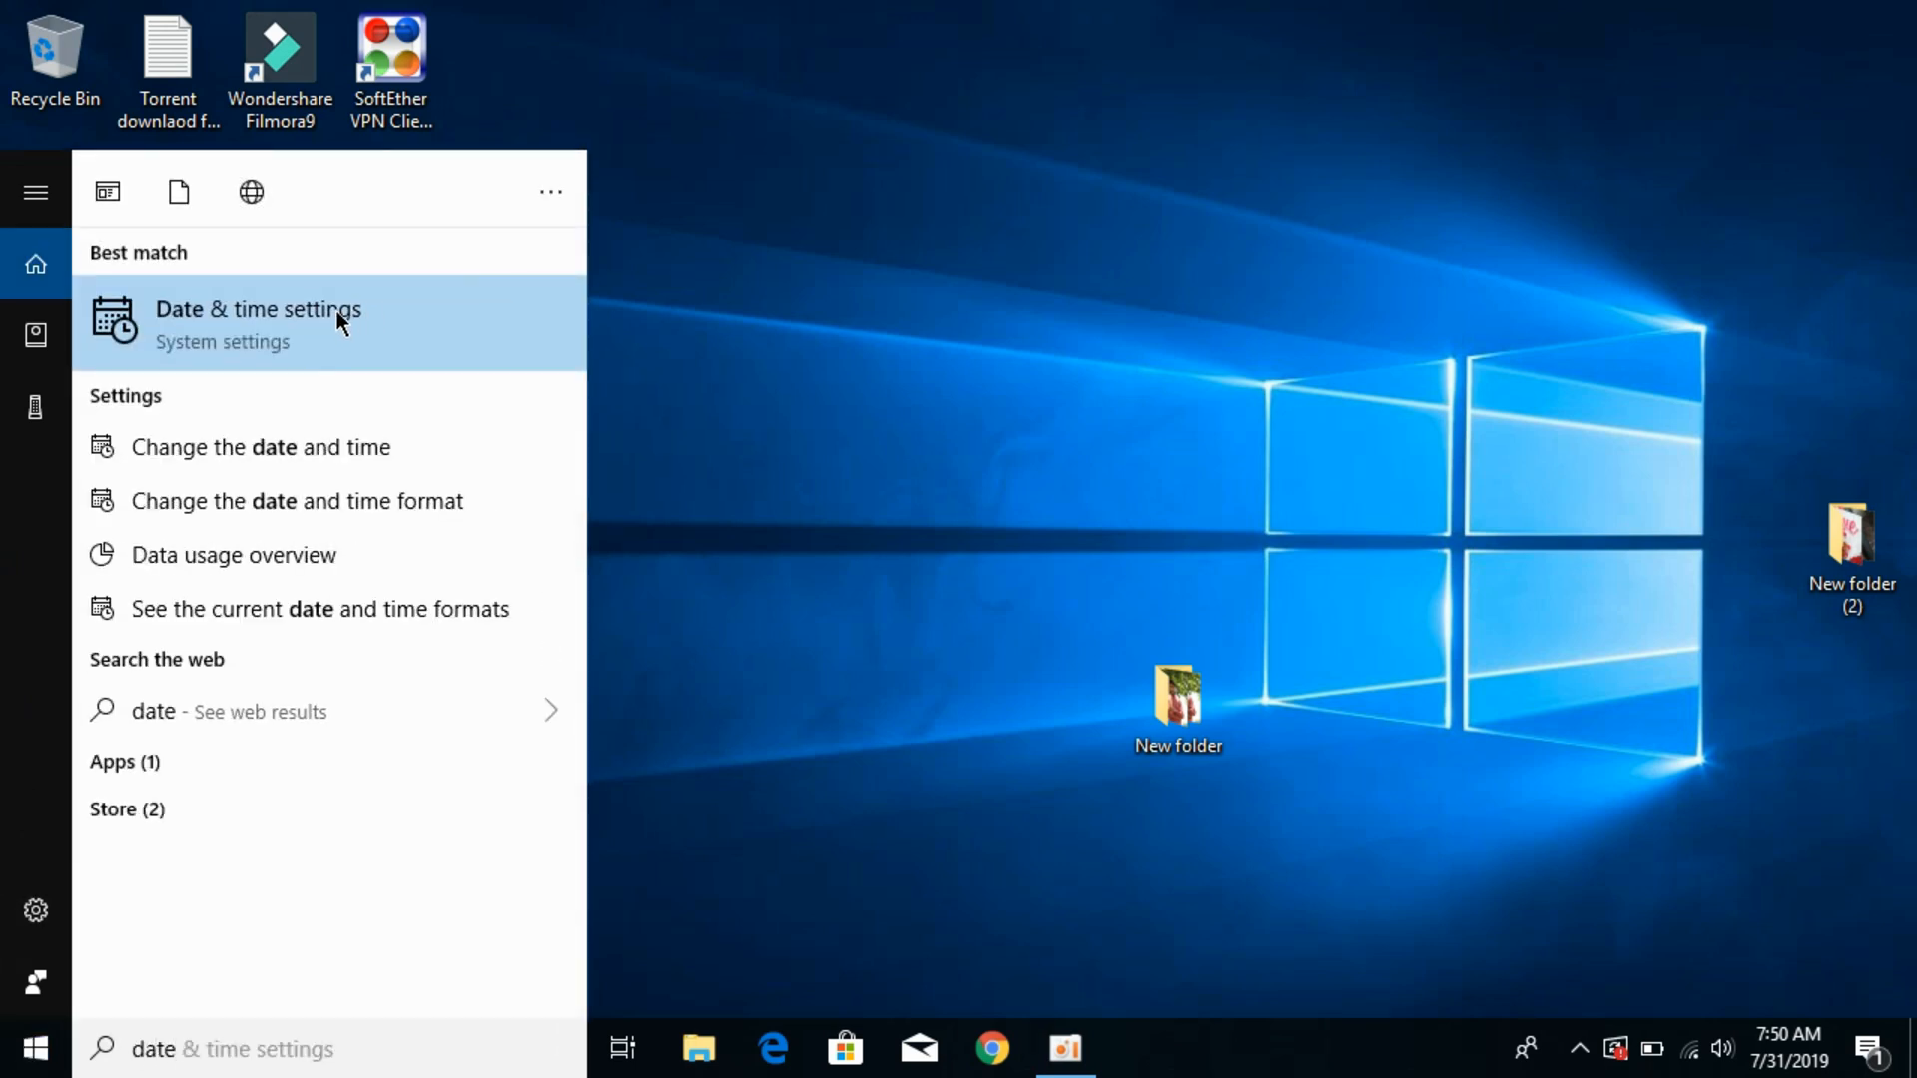
# Open Date & time settings from the search best match
pyautogui.click(269, 310)
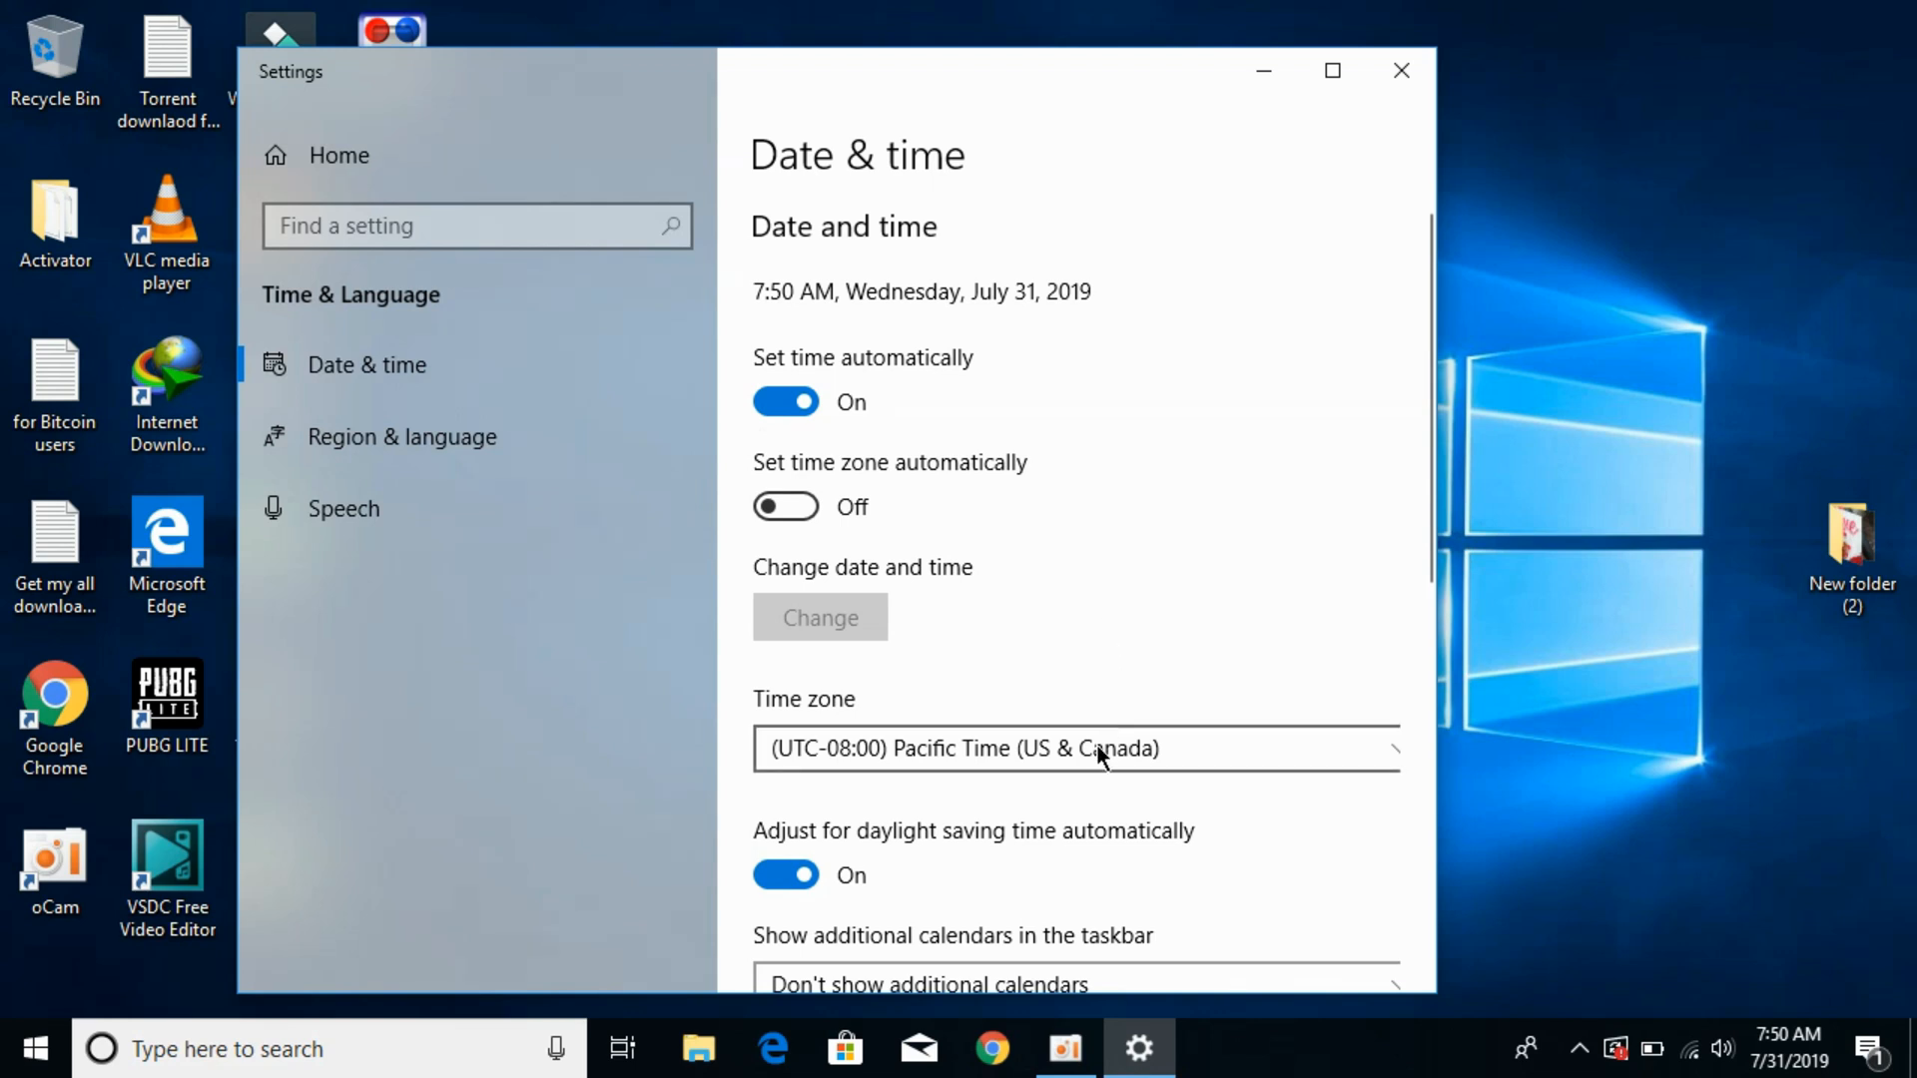
pyautogui.moveTo(918, 729)
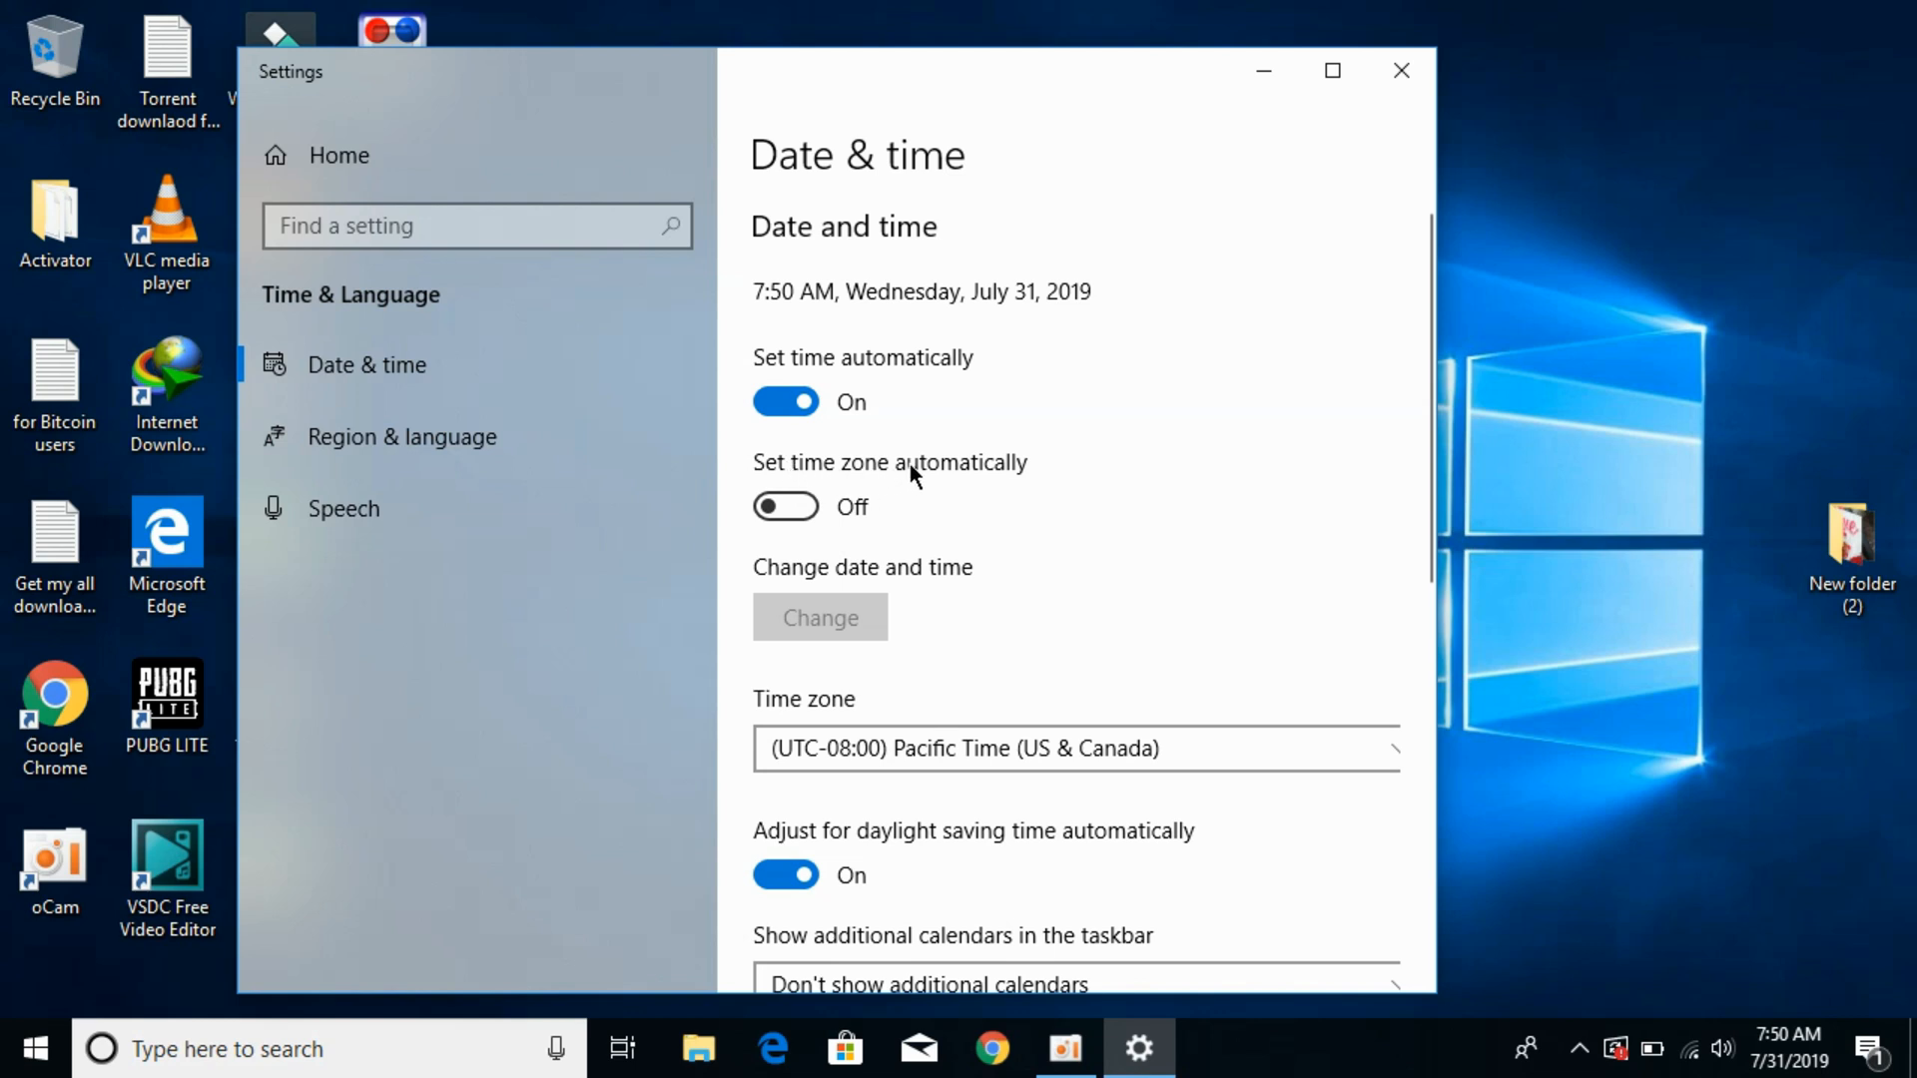
pyautogui.moveTo(770, 504)
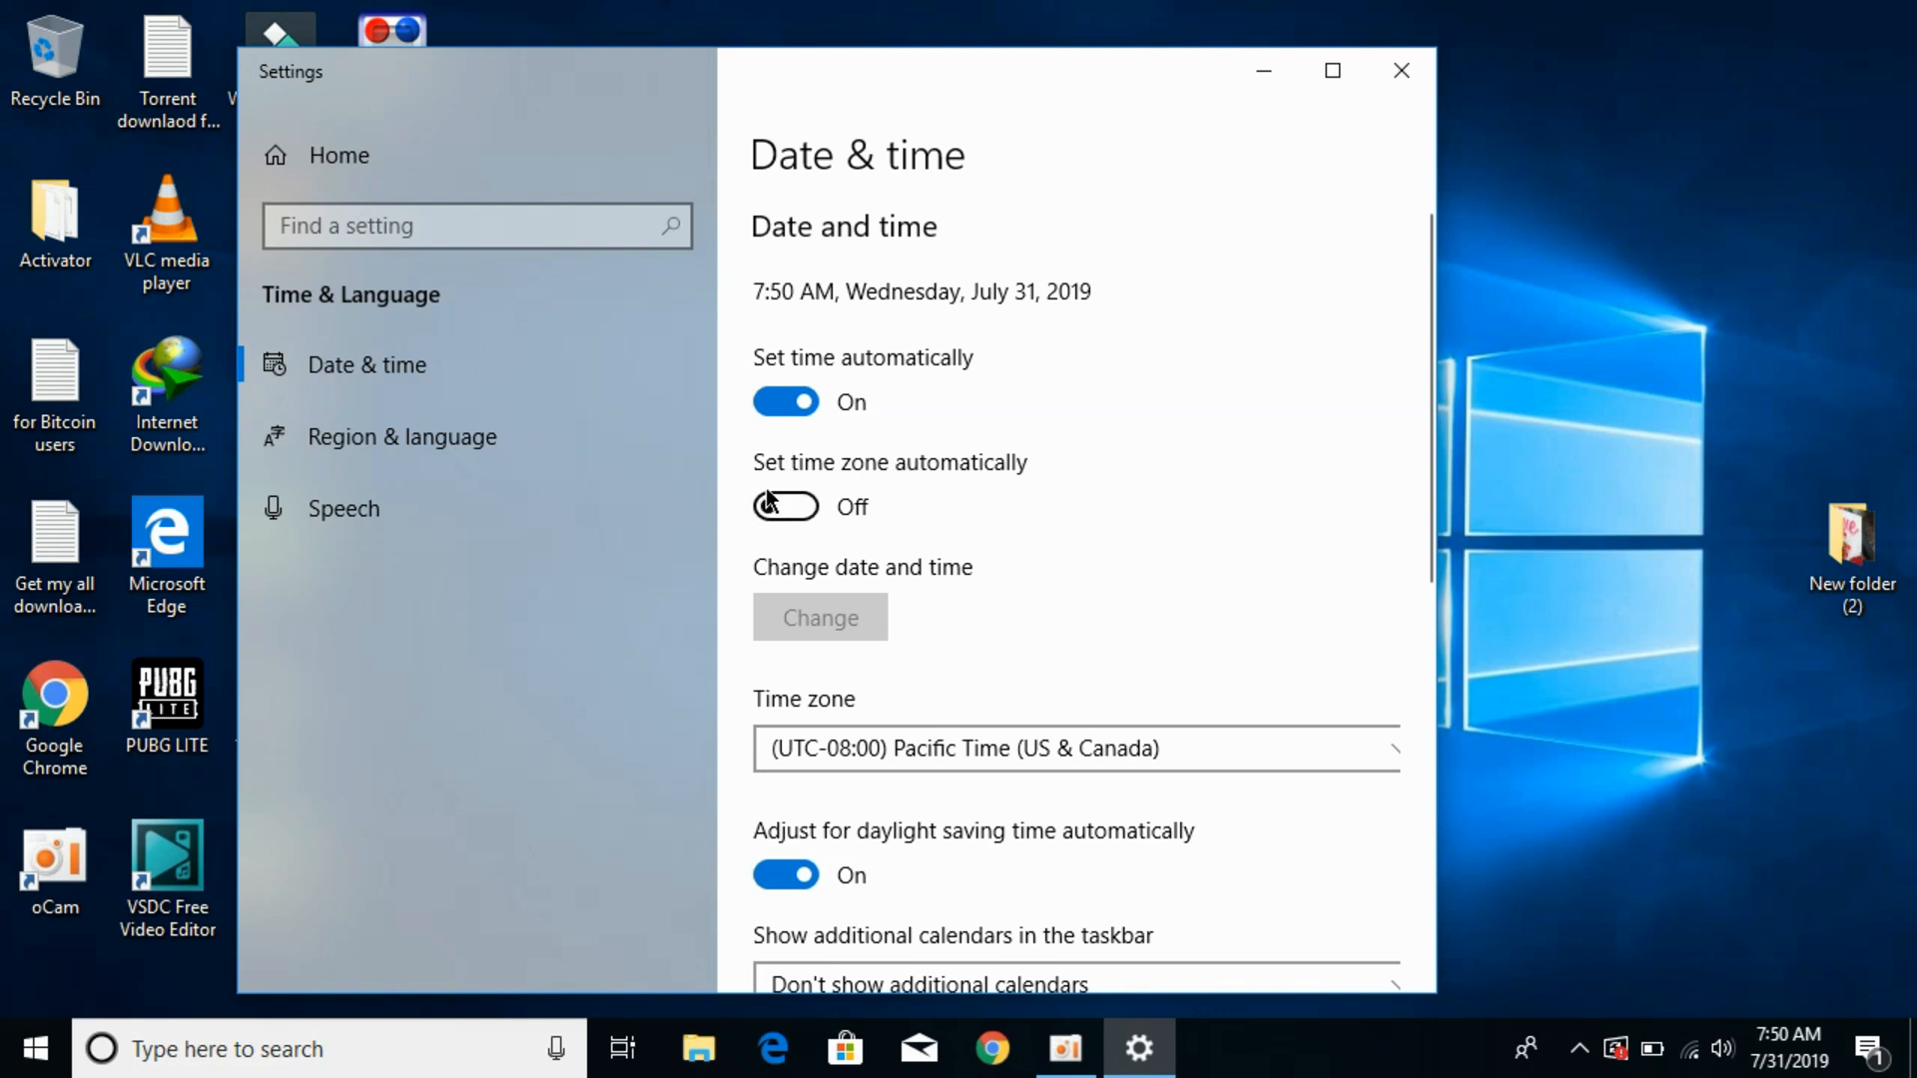
pyautogui.moveTo(864, 752)
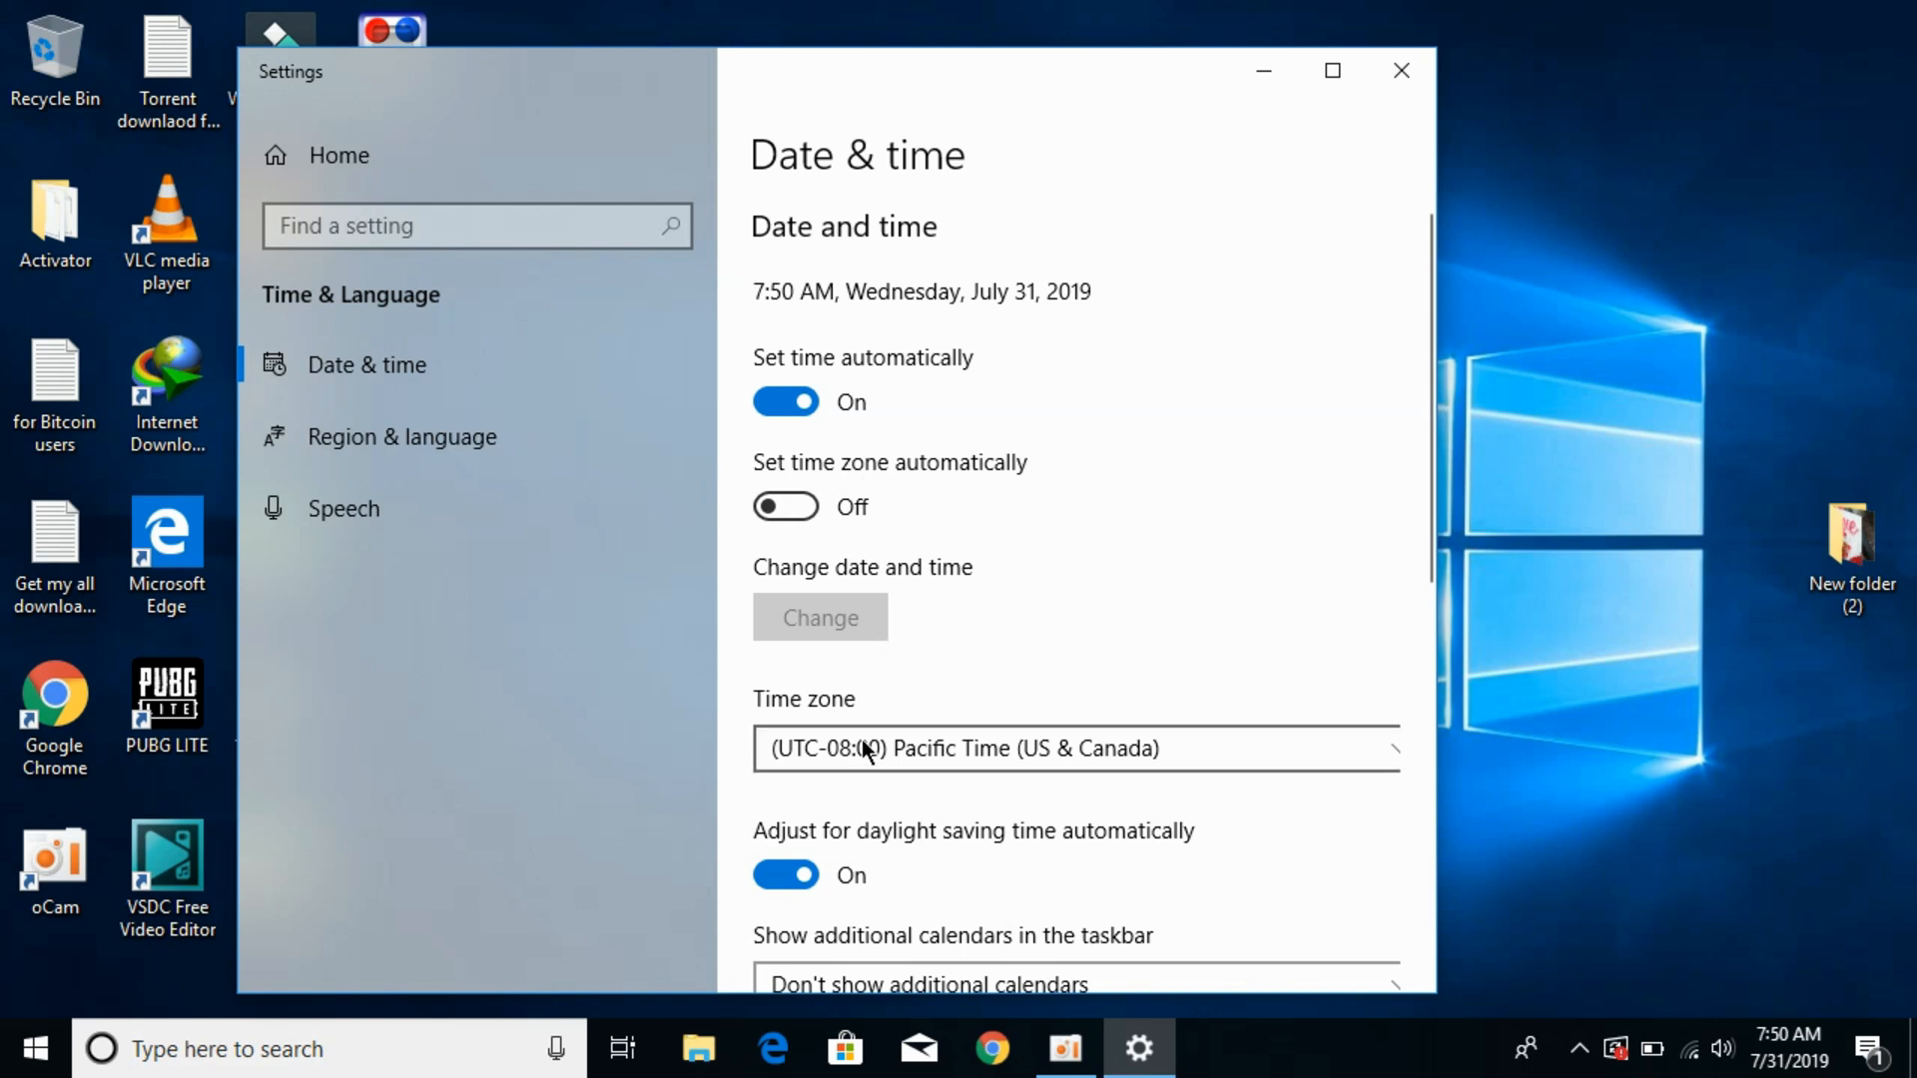
# Choose the (UTC+07:00) Bangkok, Hanoi, Jakarta time zone and close the Settings window
pyautogui.click(1075, 748)
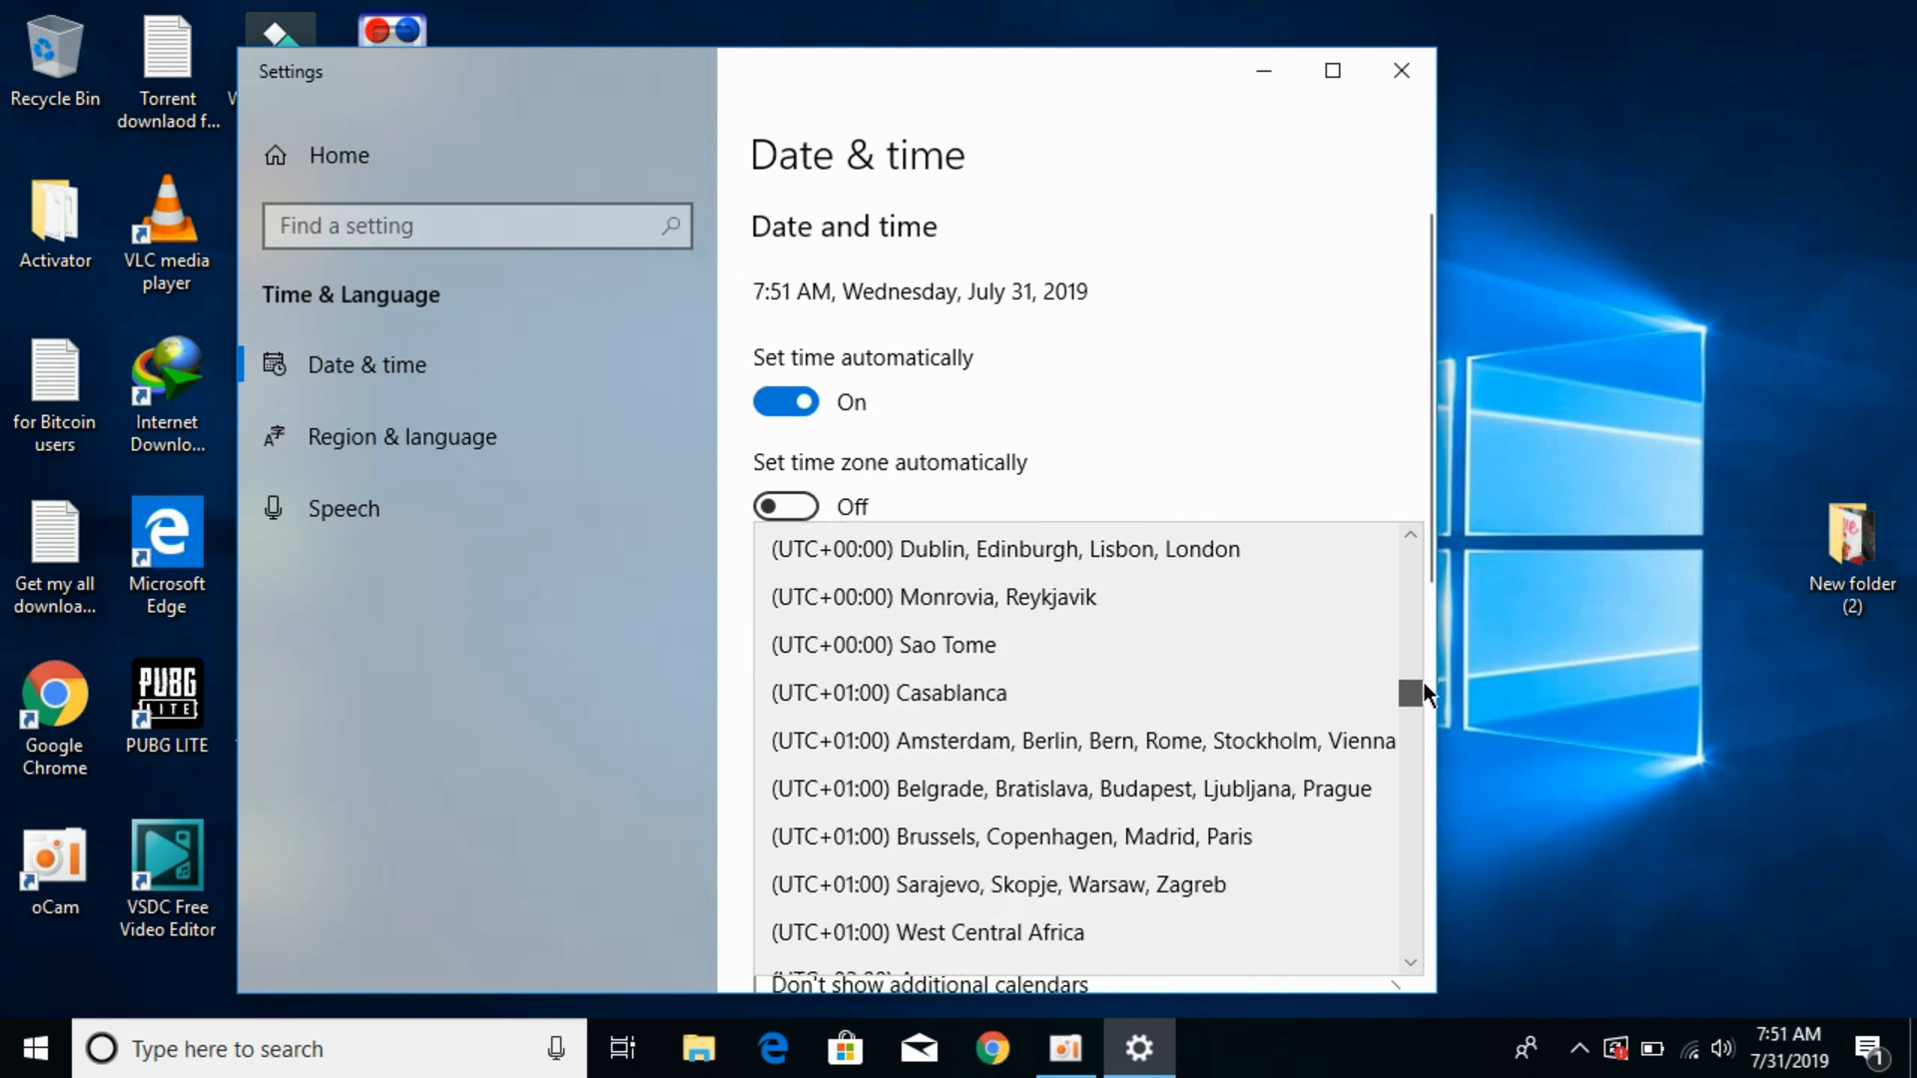
pyautogui.scroll(-3)
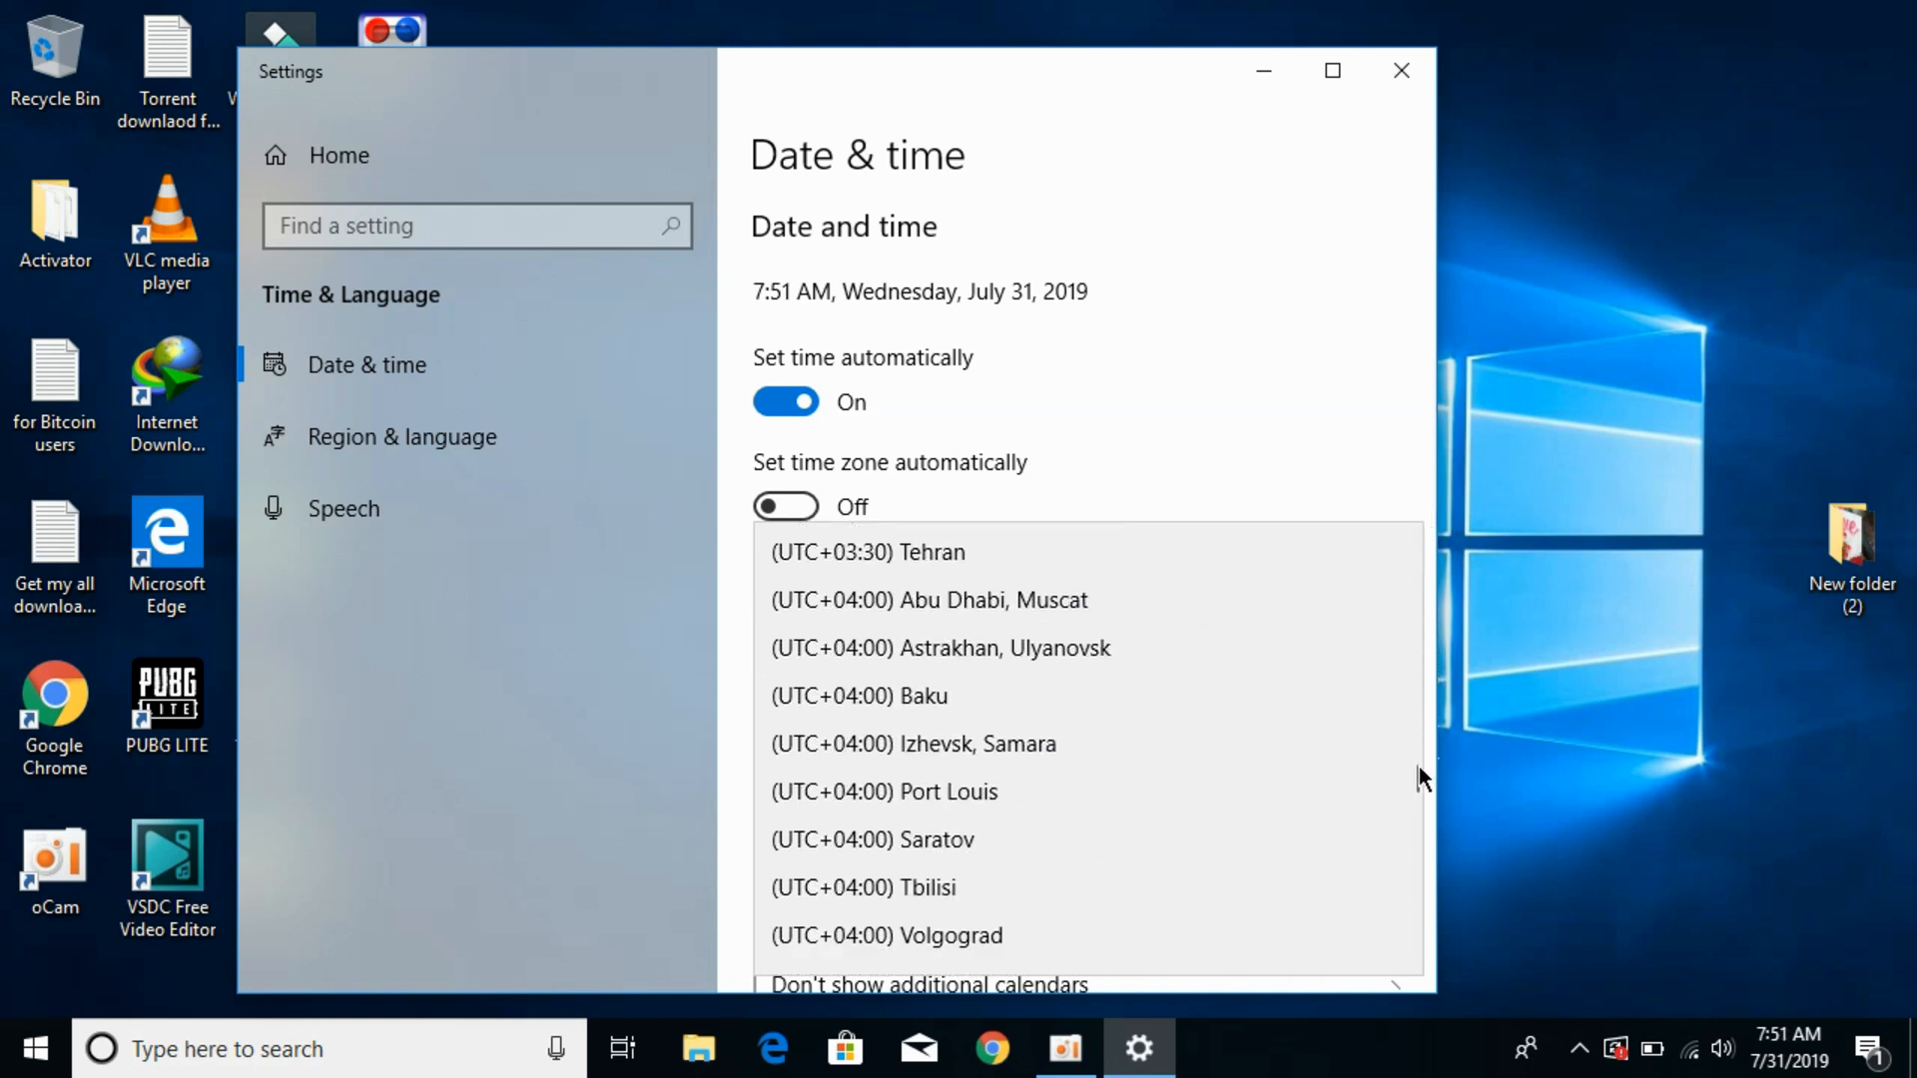
pyautogui.scroll(-3)
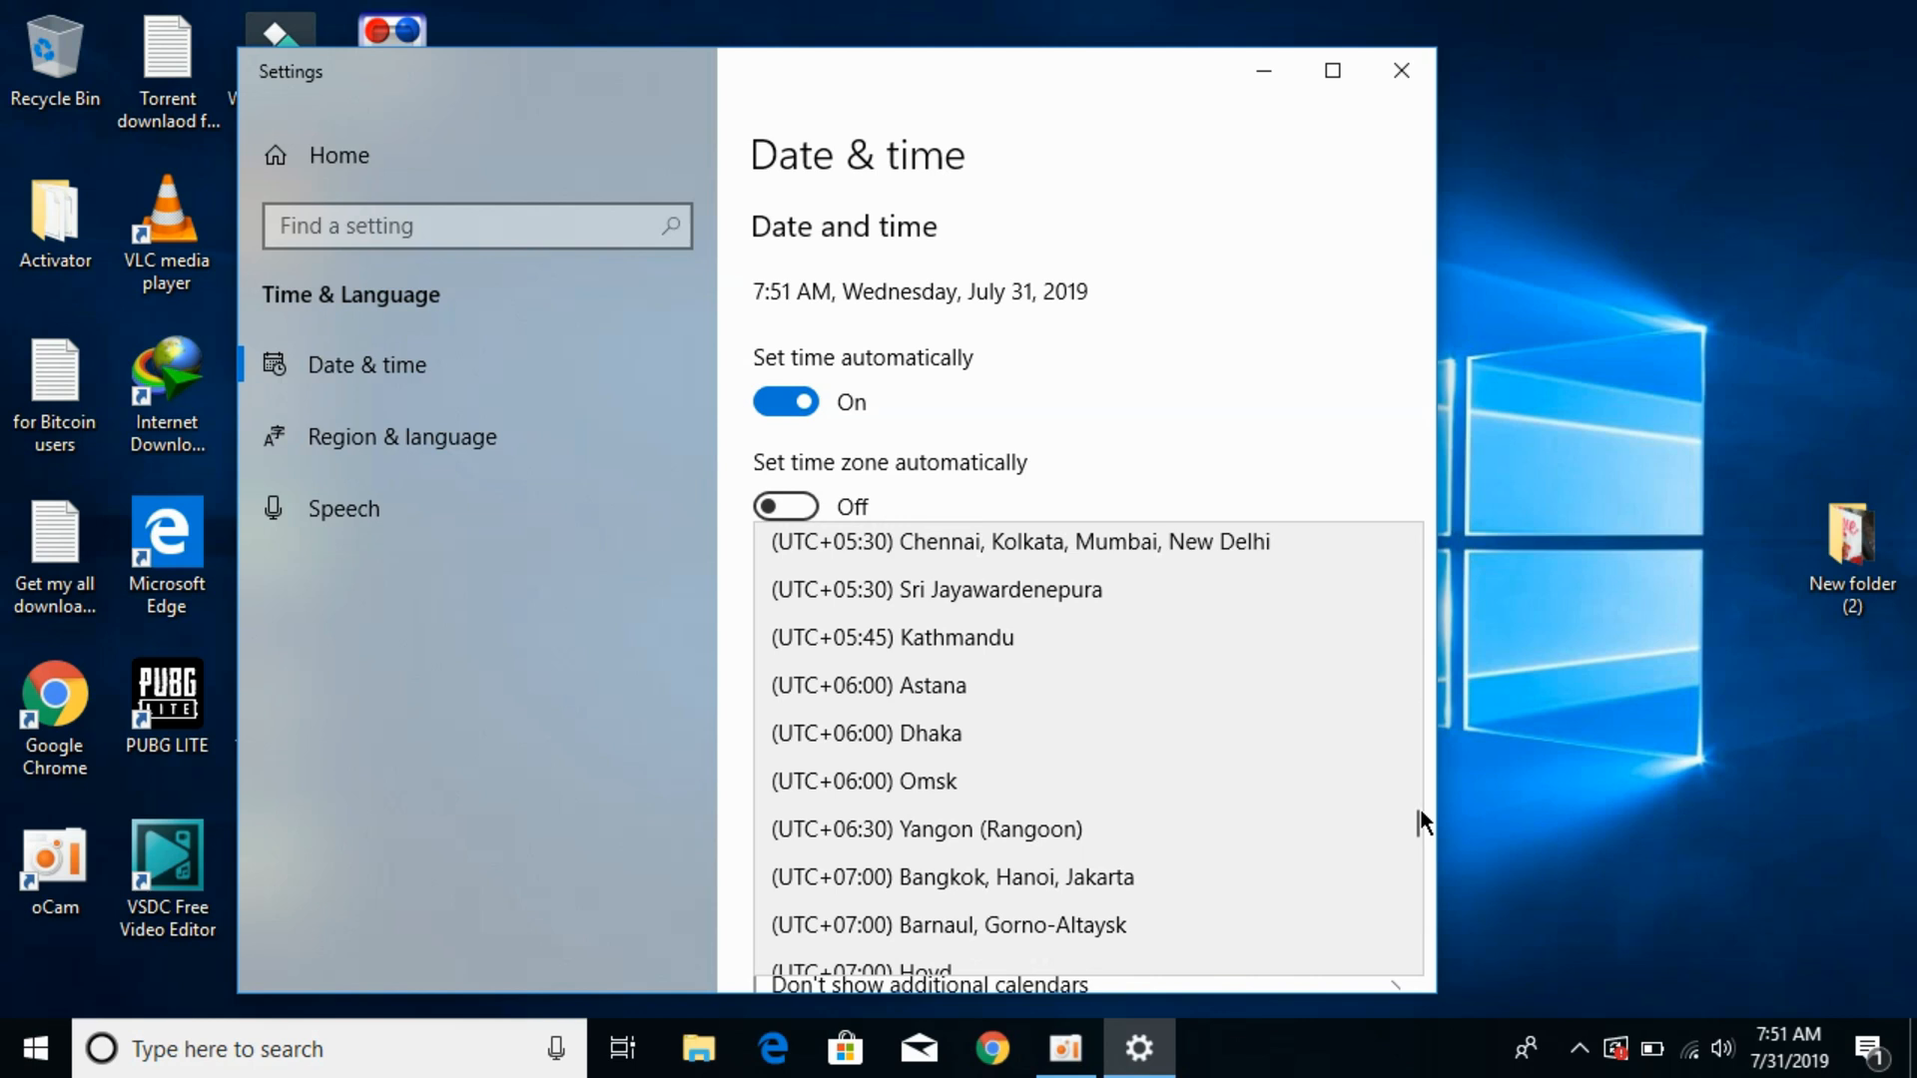
pyautogui.scroll(-3)
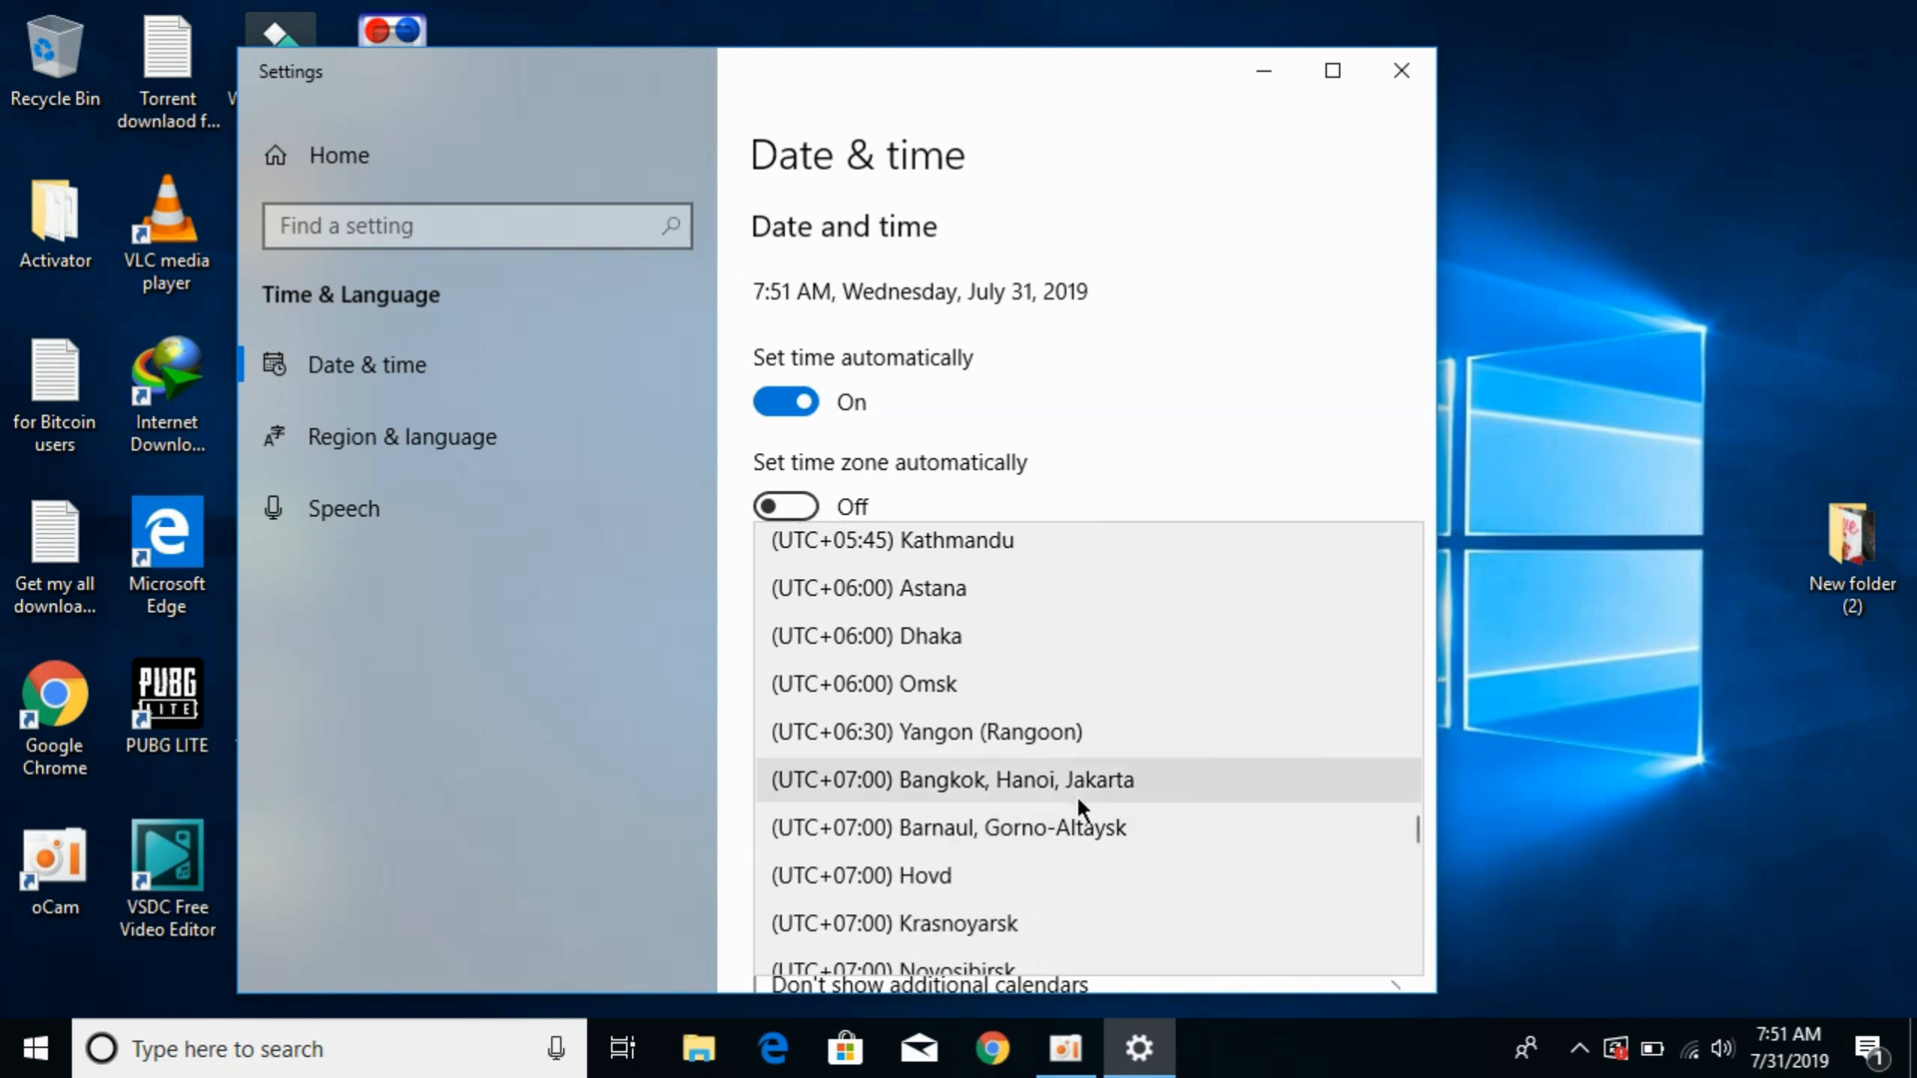
pyautogui.click(950, 780)
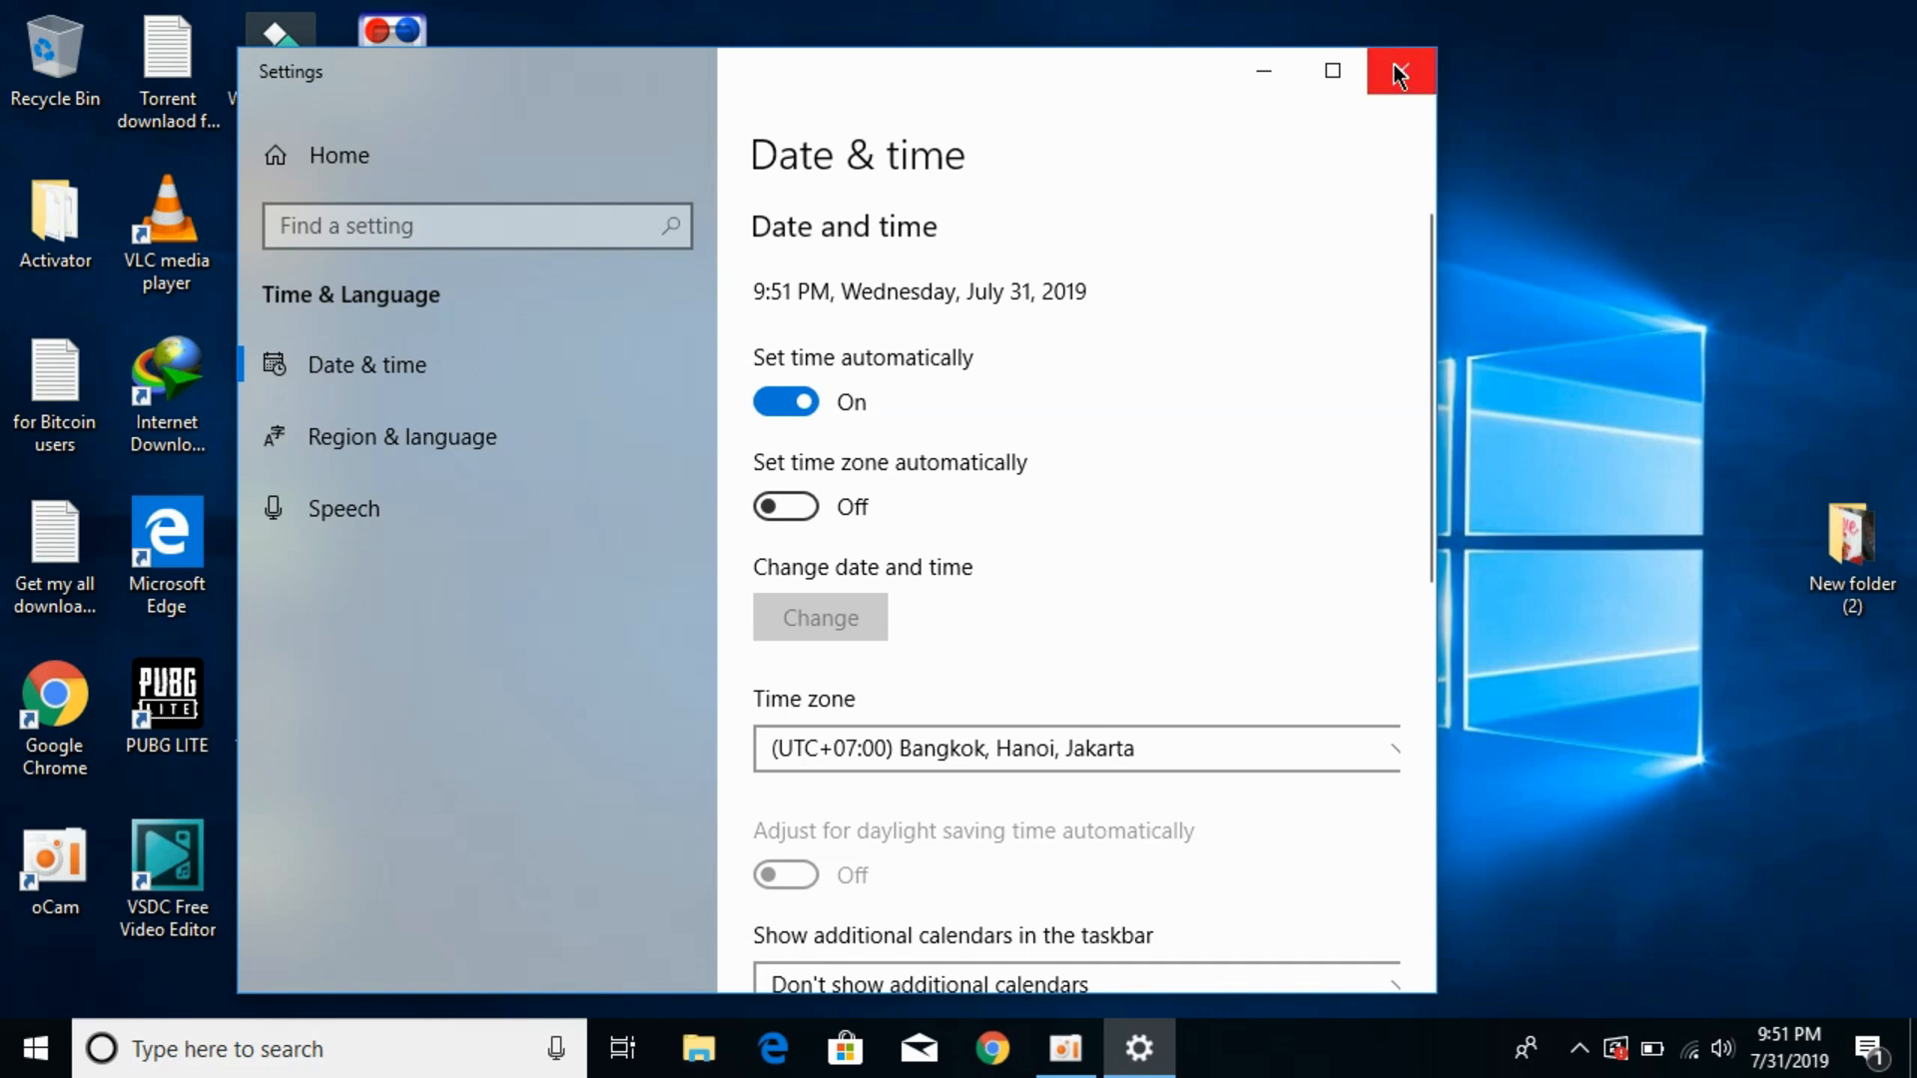
pyautogui.click(1400, 71)
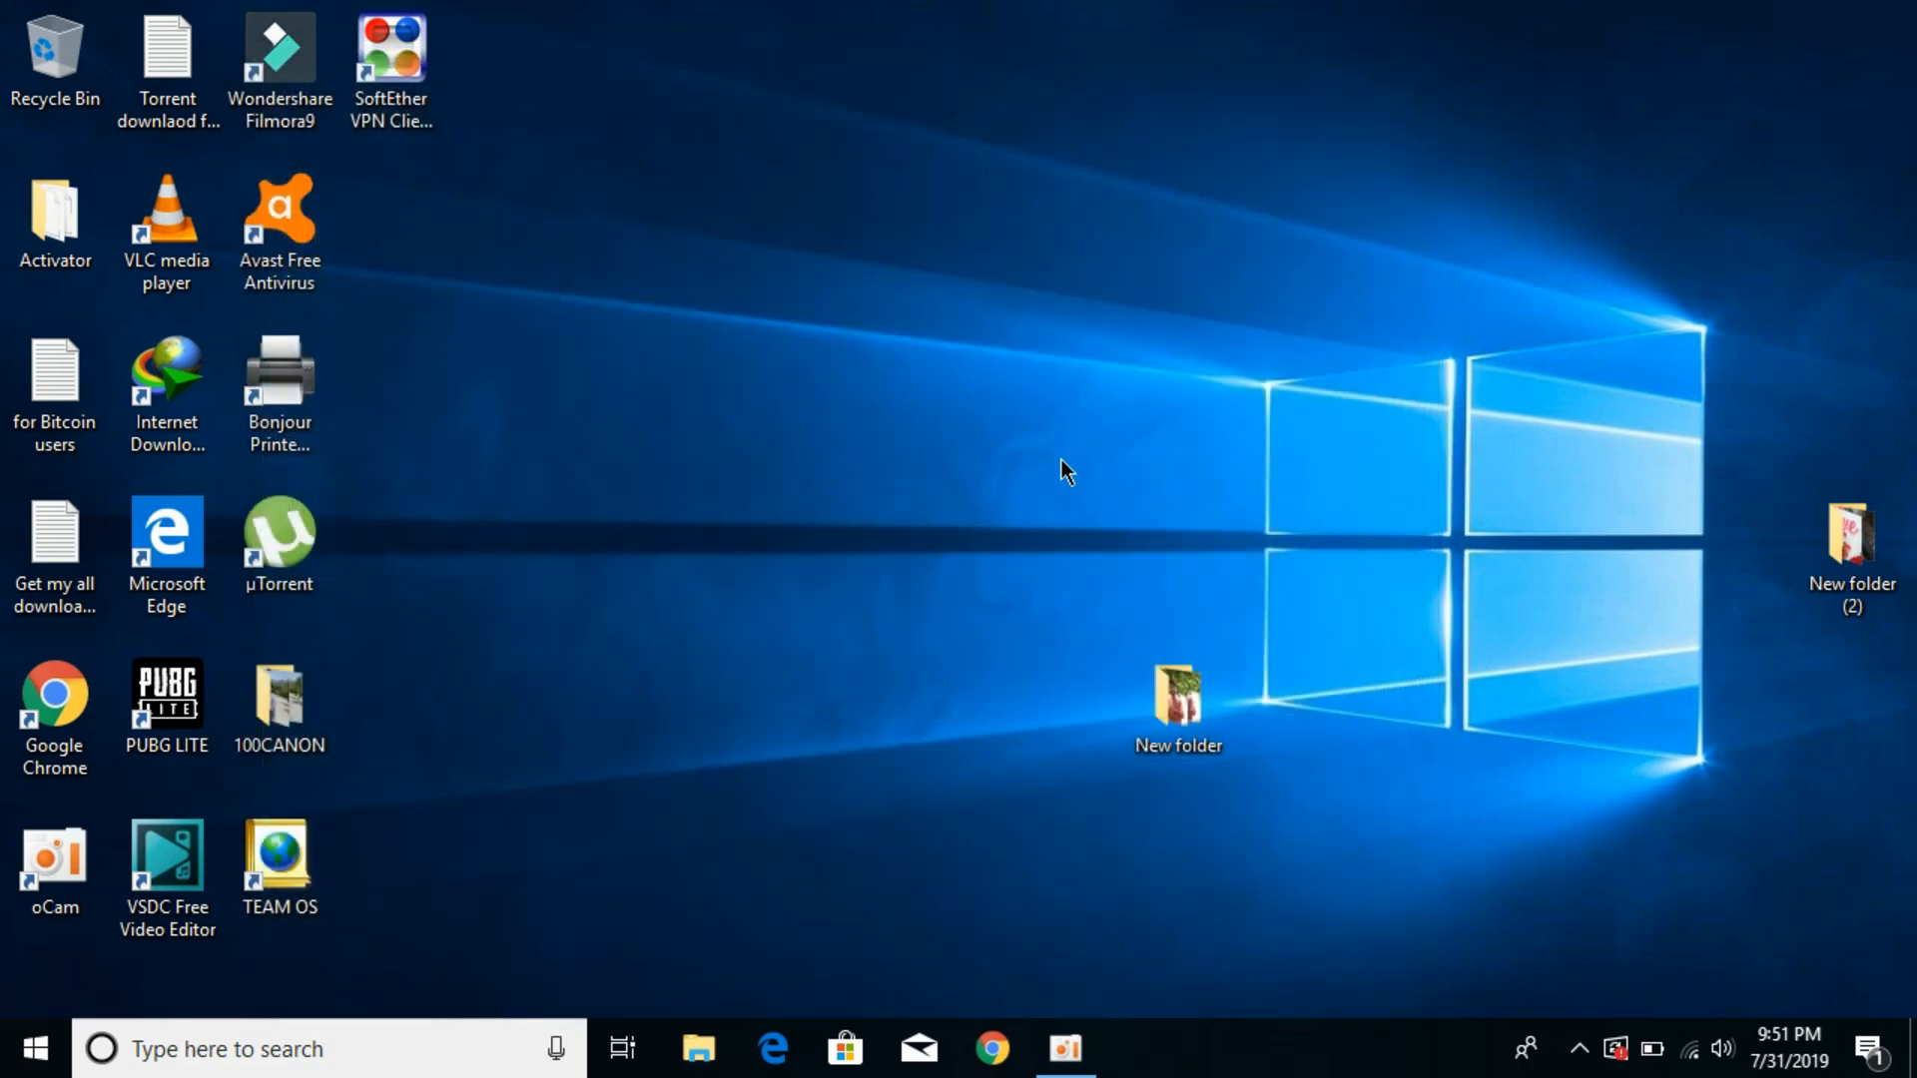
pyautogui.click(391, 55)
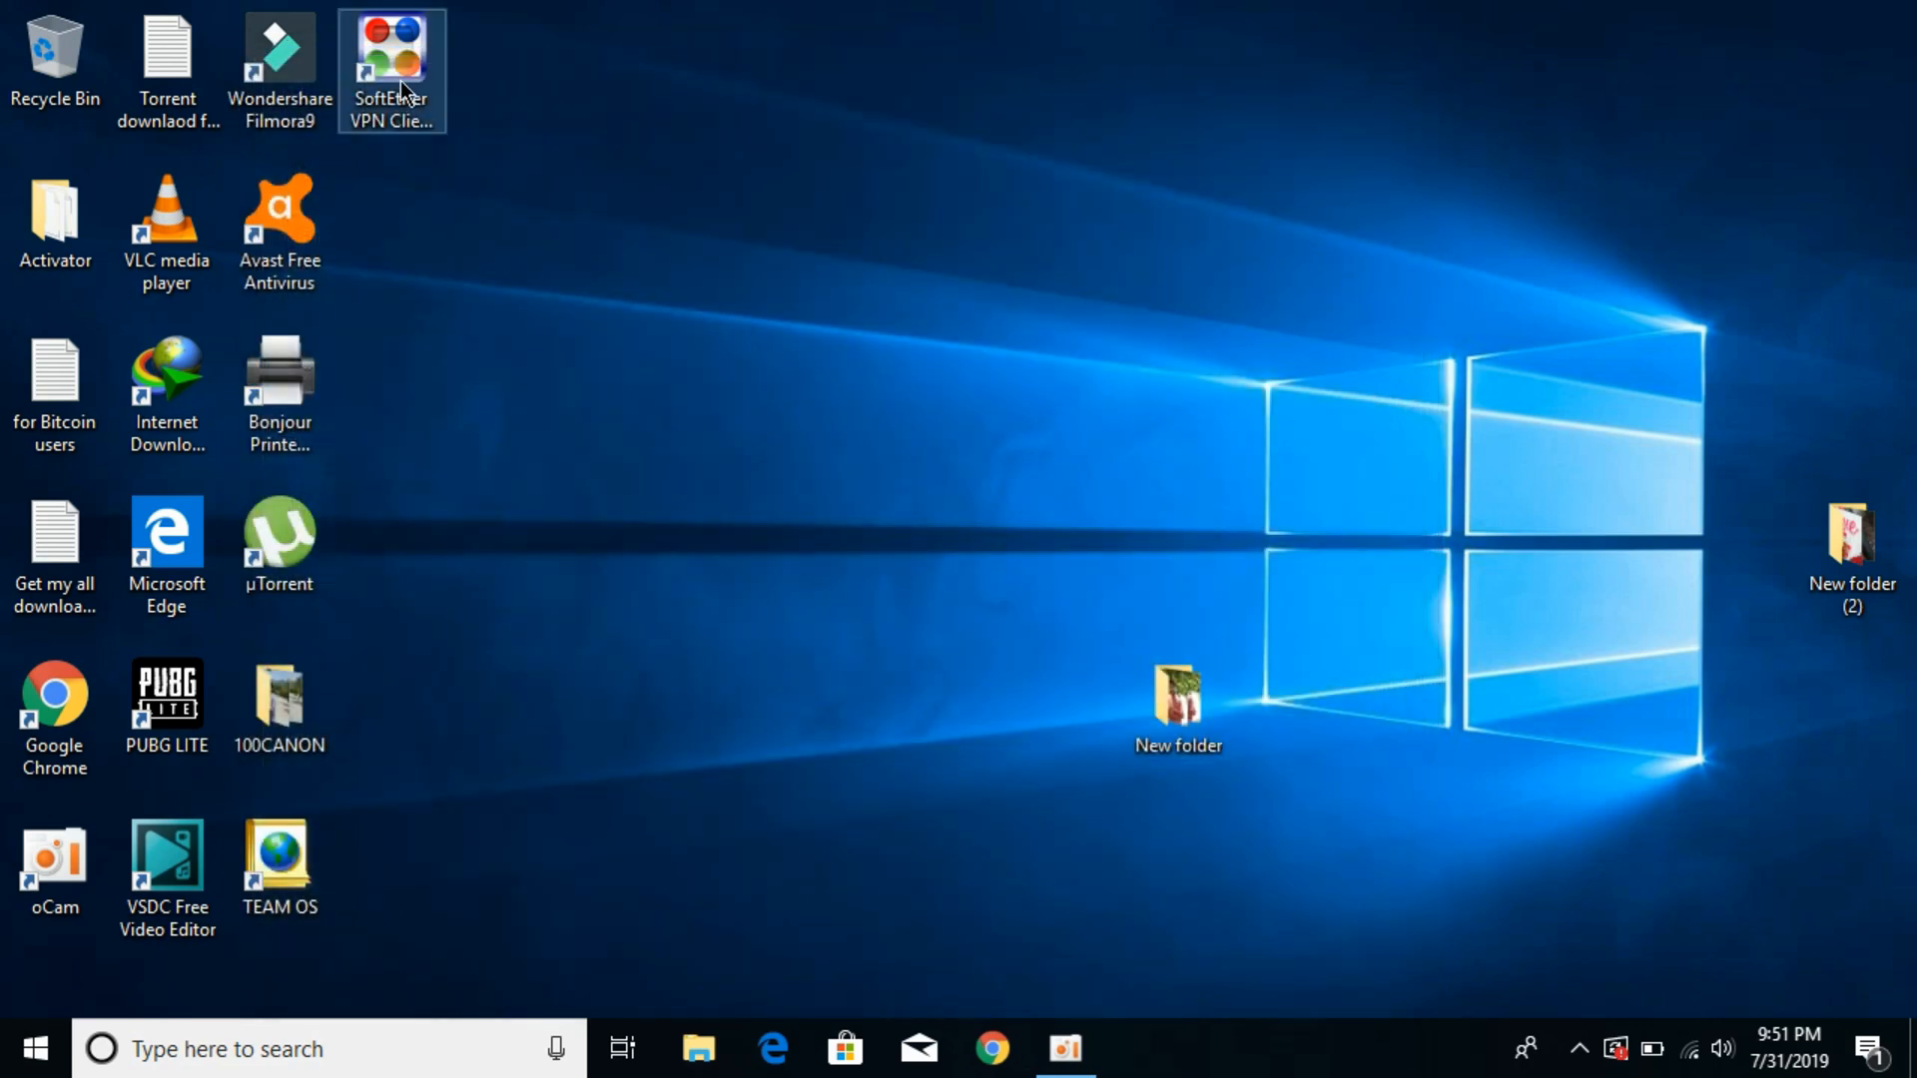
# Launch SoftEther VPN Client Manager from its desktop shortcut
pyautogui.doubleClick(391, 40)
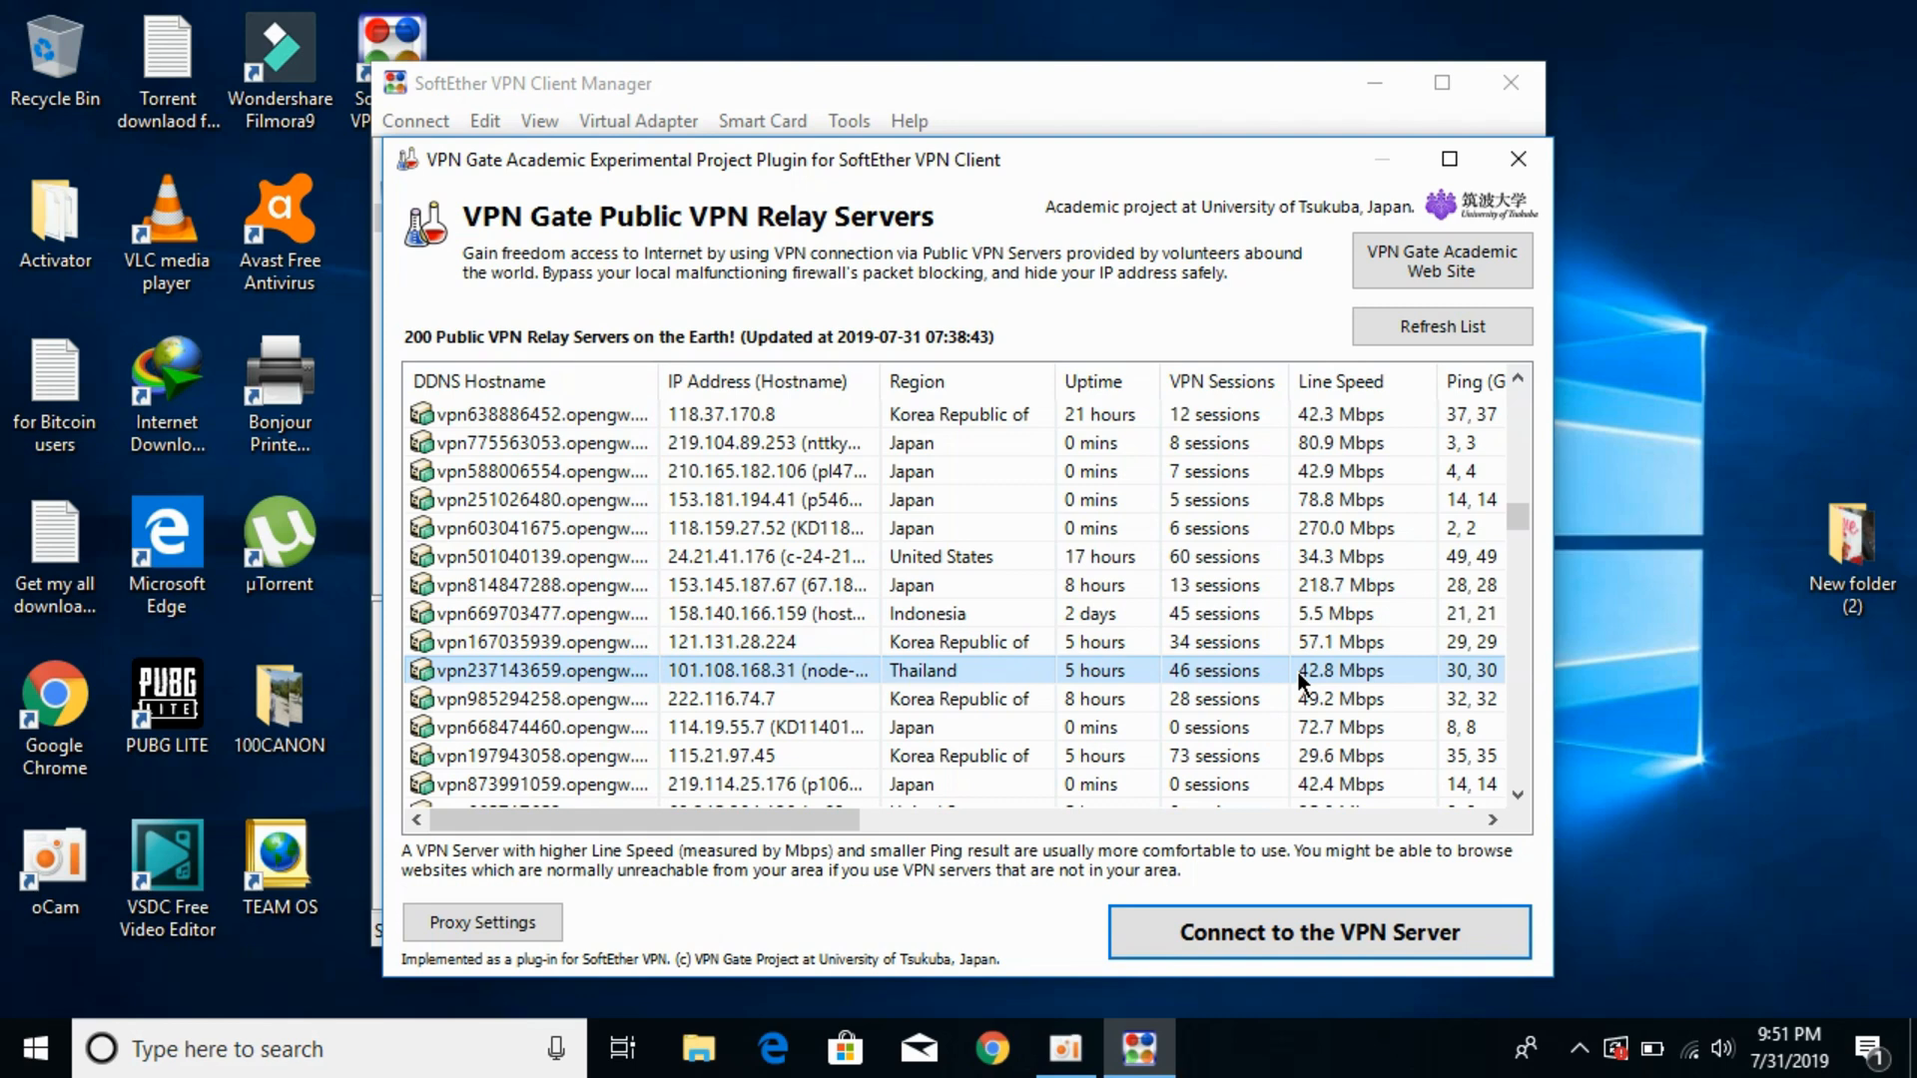
pyautogui.moveTo(1322, 933)
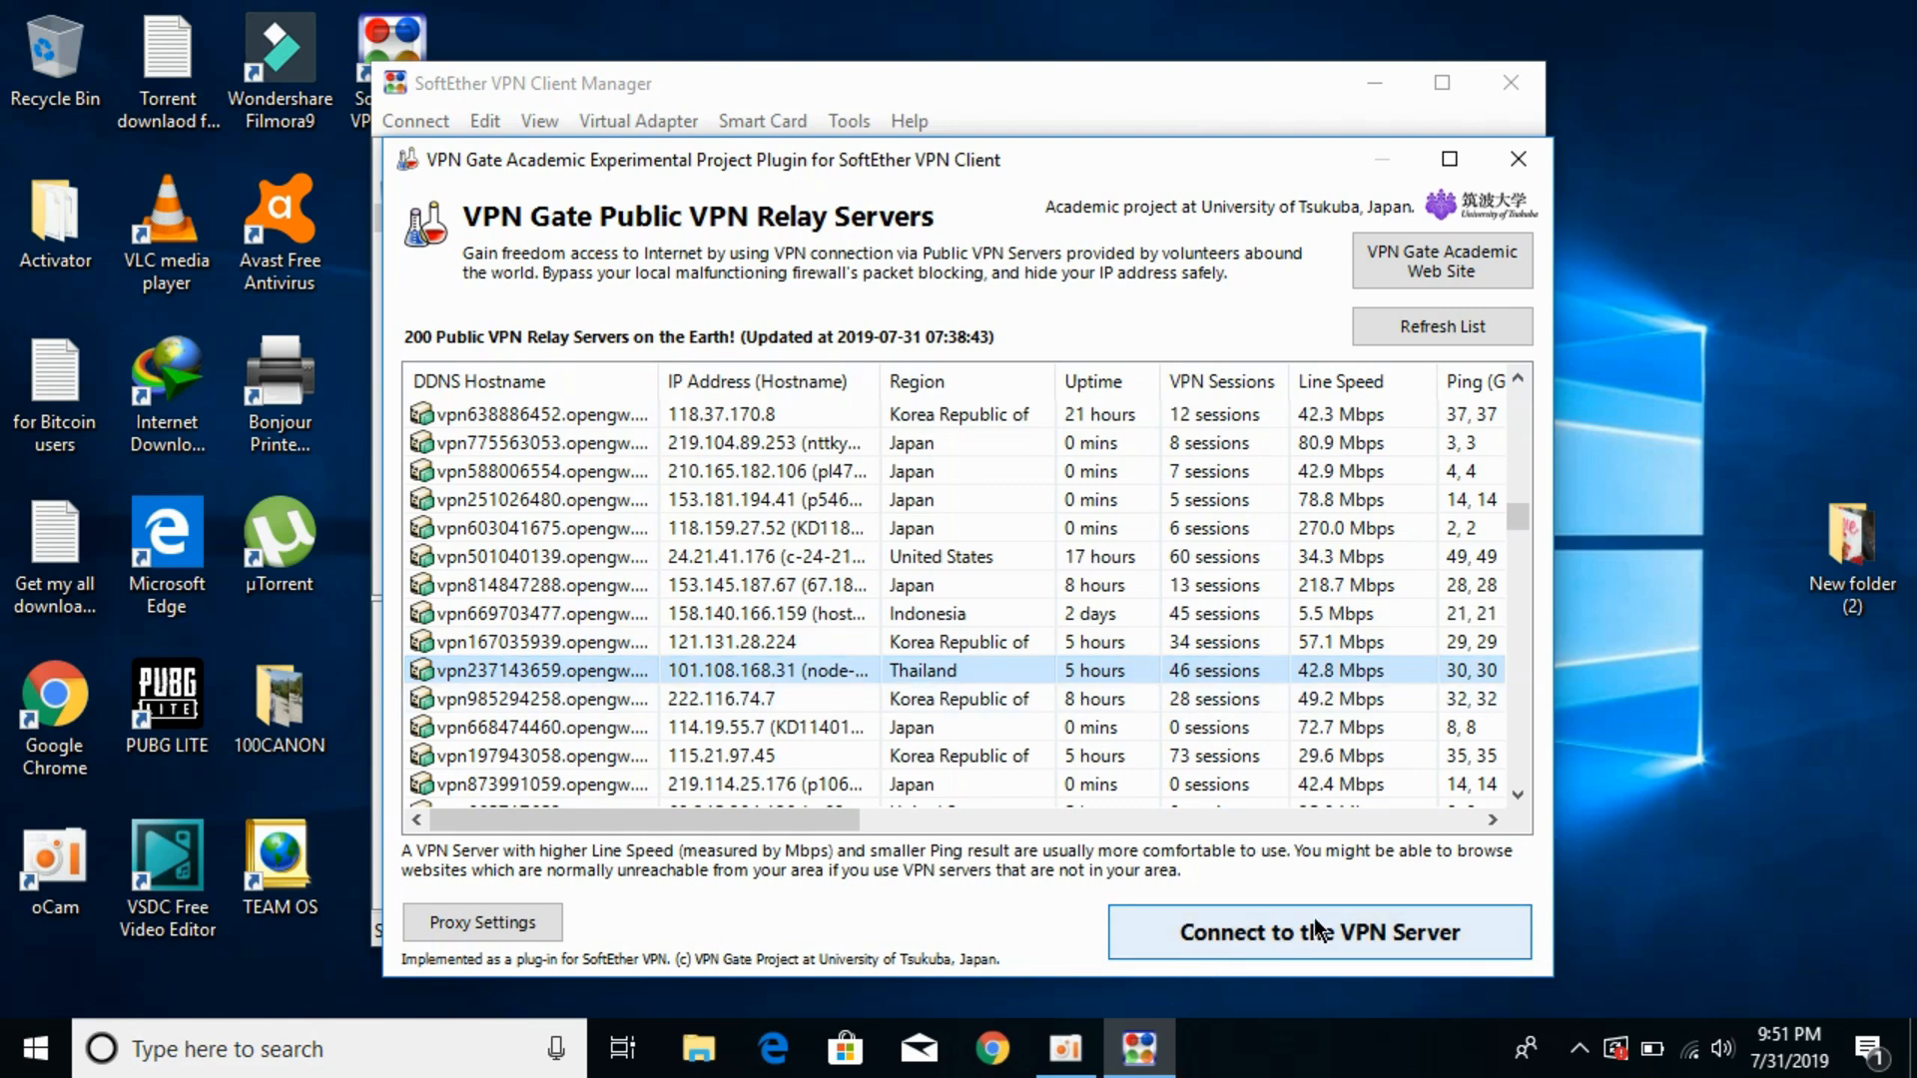